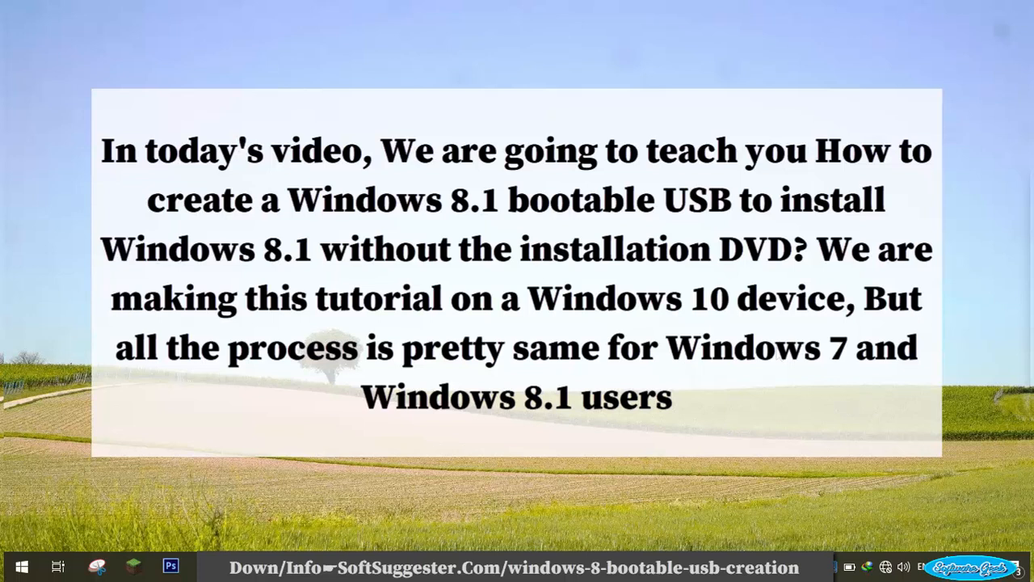
pyautogui.moveTo(777, 362)
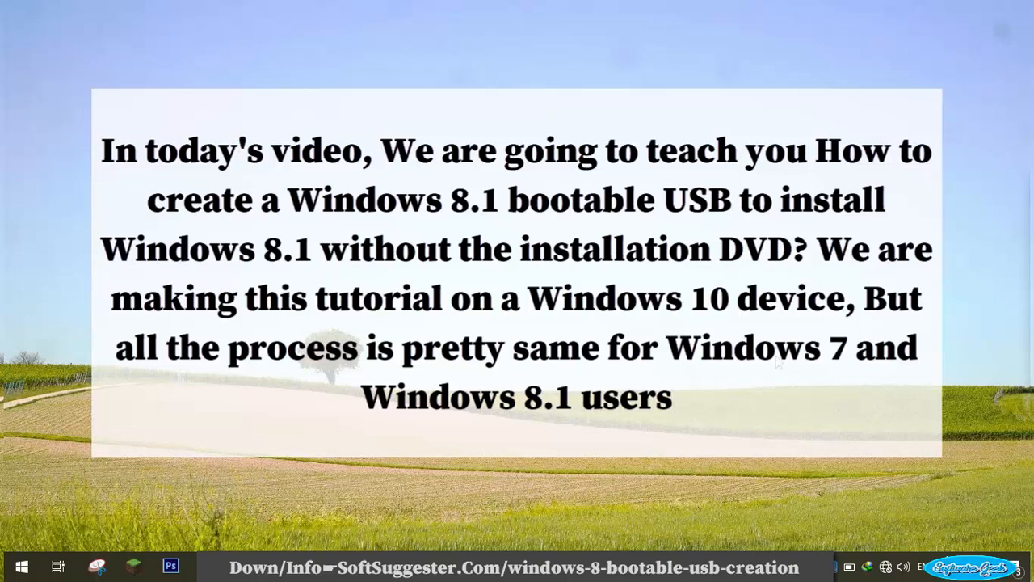
pyautogui.moveTo(767, 396)
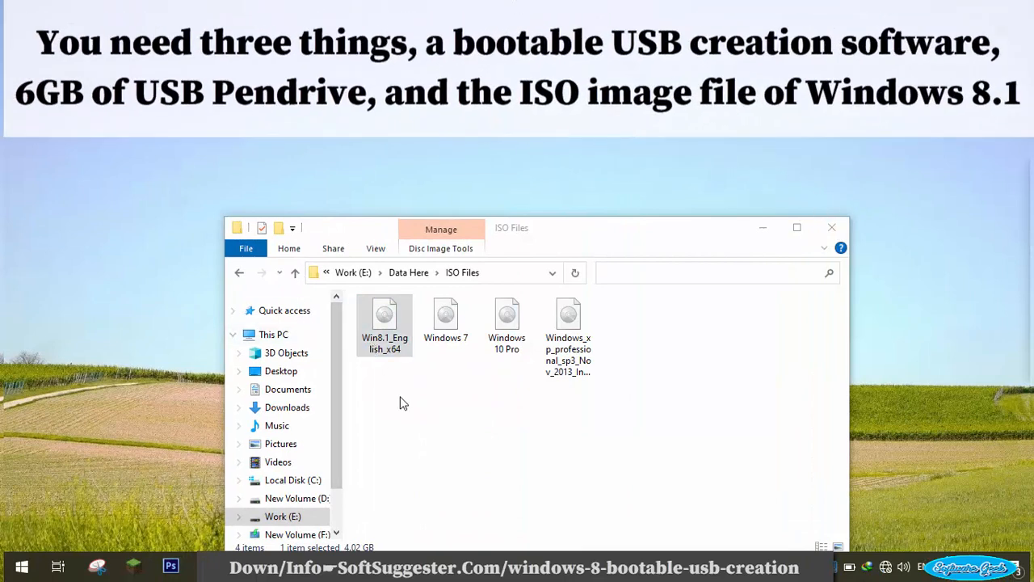
# Step: Check that Win8.1_English_x64 in the ISO Files folder is a 4.02 GB ISO image
pyautogui.click(385, 324)
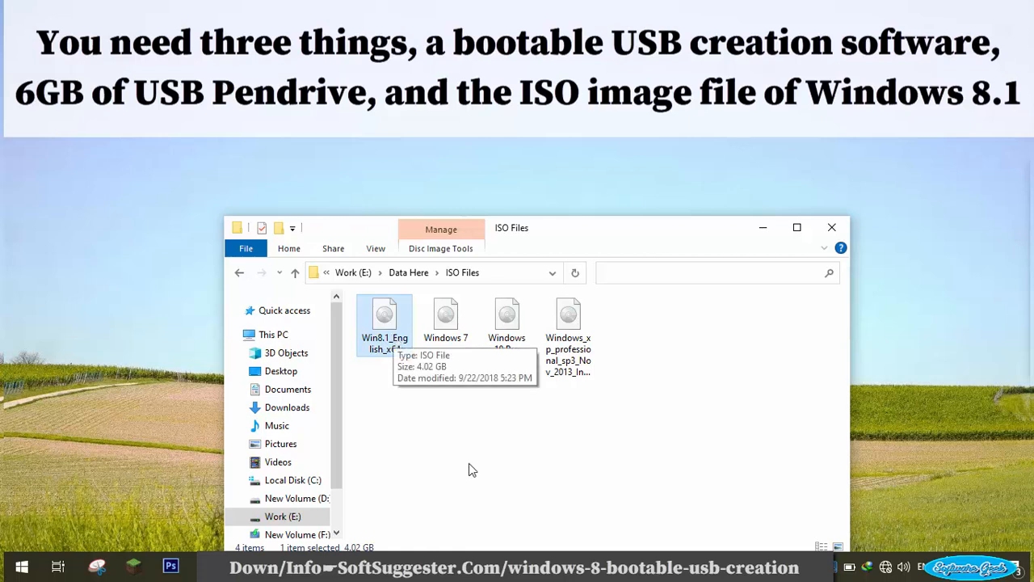
pyautogui.moveTo(886, 223)
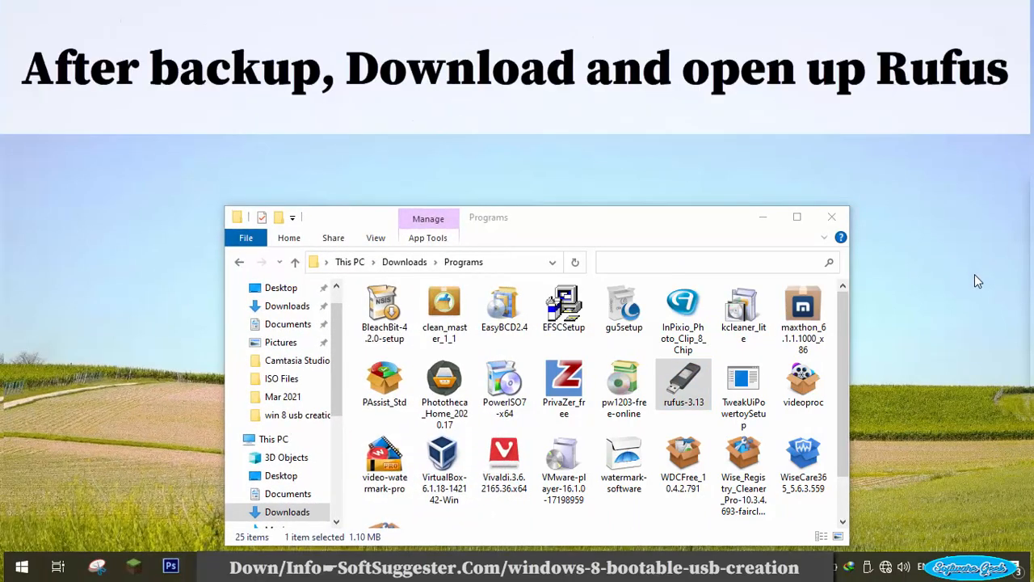
# Step: Launch rufus-3.13 and load Win8.1_English_x64.iso as the boot image
pyautogui.doubleClick(682, 379)
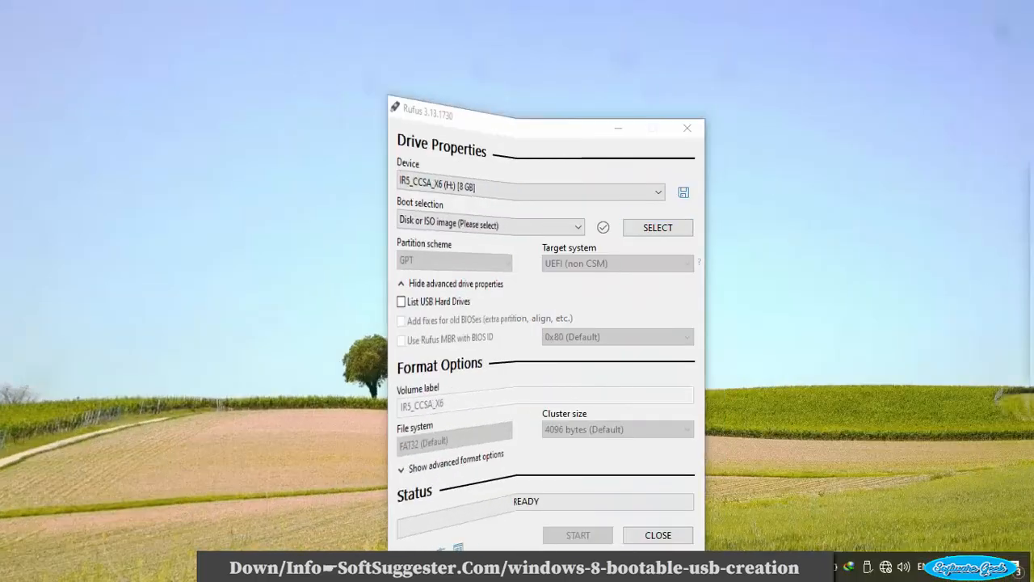
pyautogui.click(656, 226)
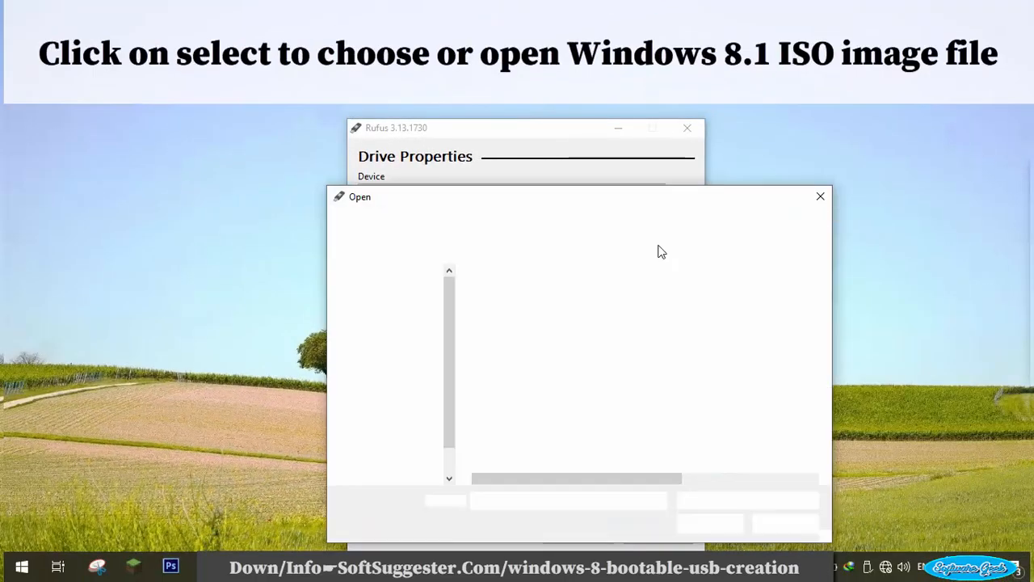
pyautogui.click(527, 294)
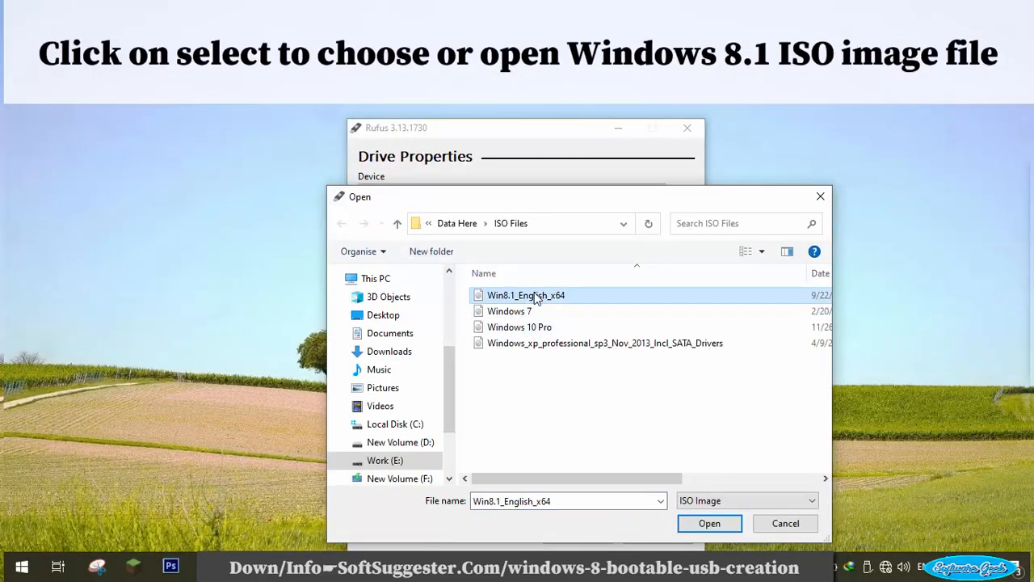
pyautogui.click(708, 524)
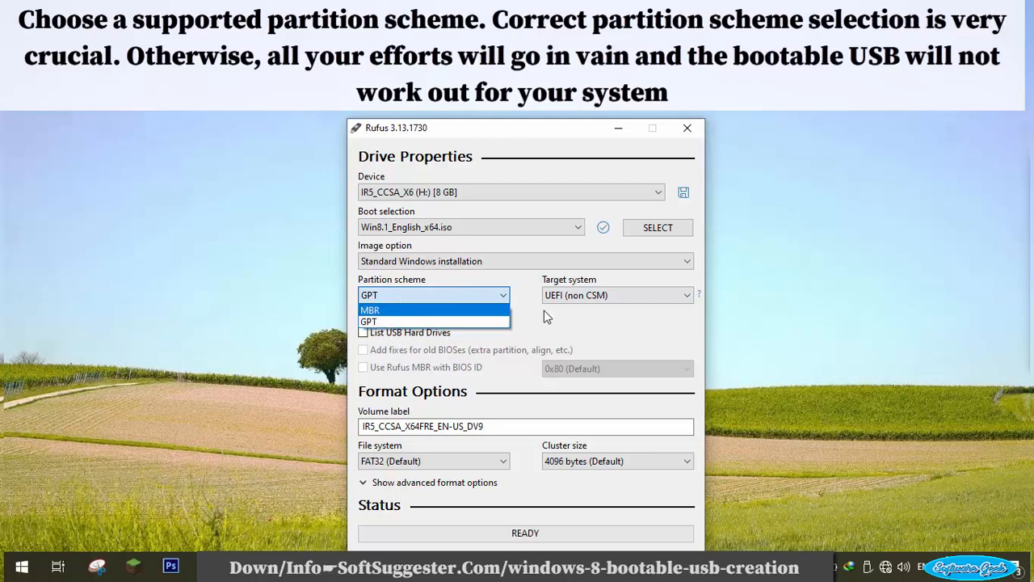
pyautogui.click(368, 322)
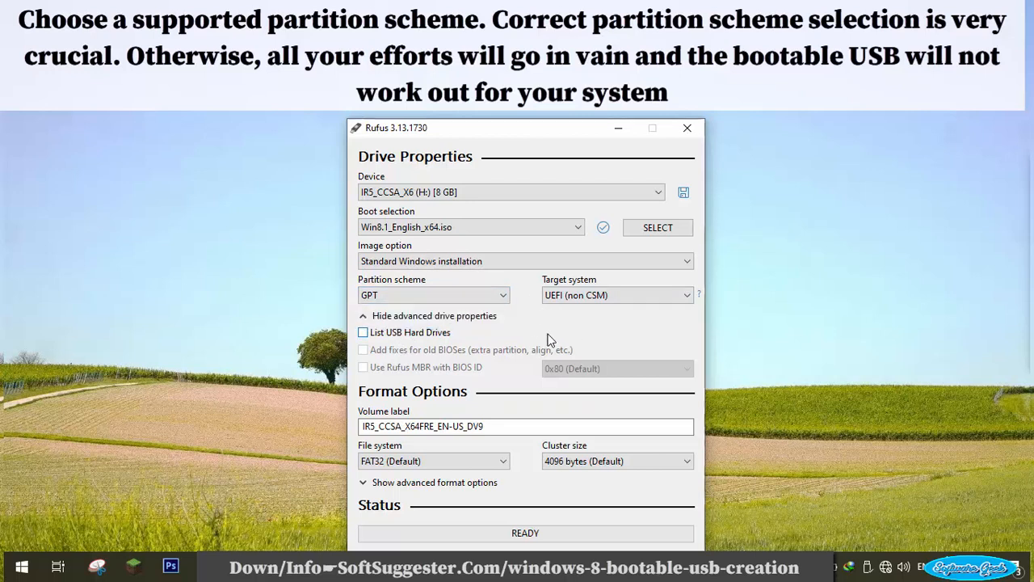
pyautogui.moveTo(601, 346)
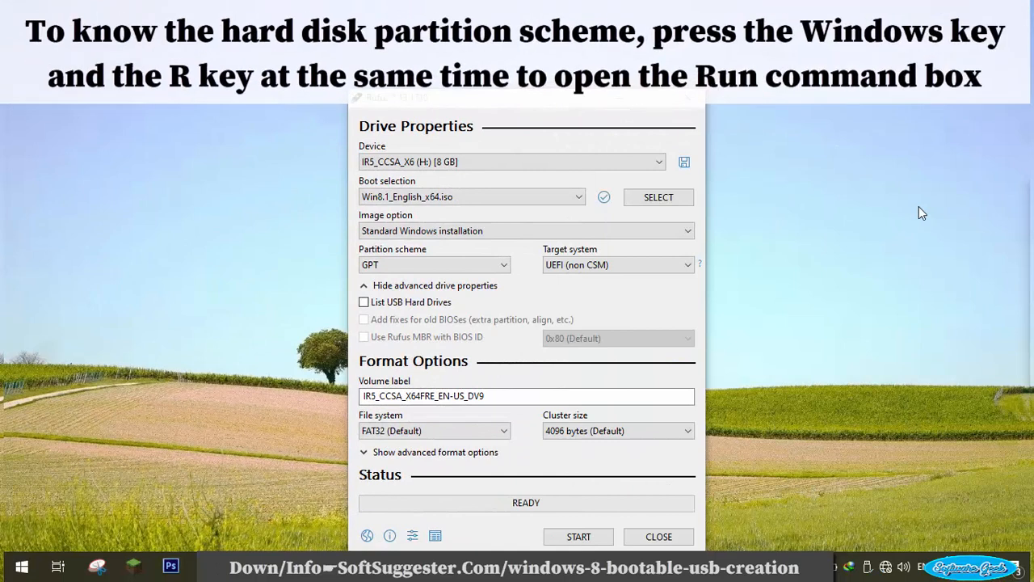
# Step: Run diskmgmt.msc to bring up Disk Management
pyautogui.press('Win+r')
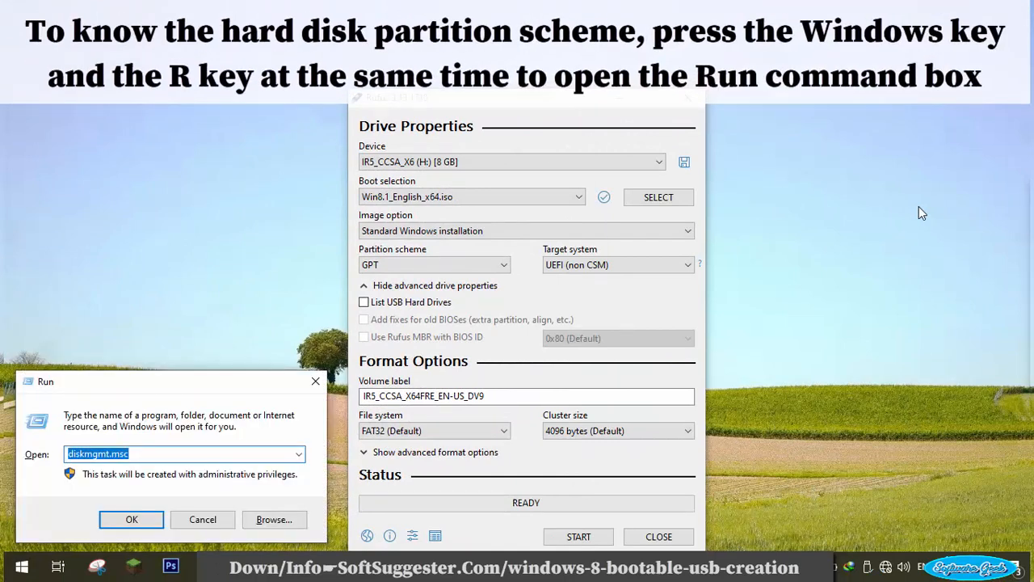
pyautogui.moveTo(91, 337)
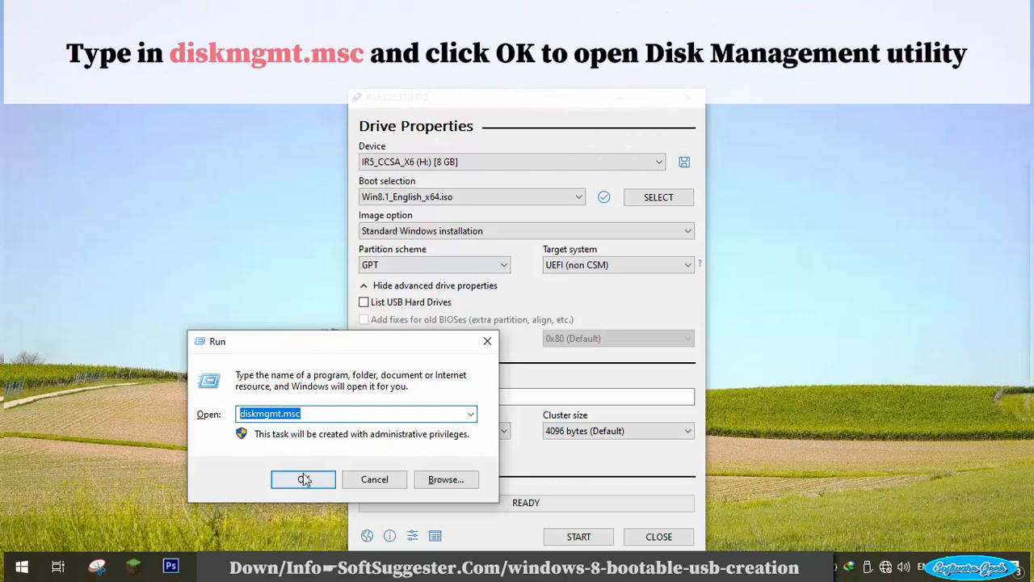
pyautogui.click(304, 479)
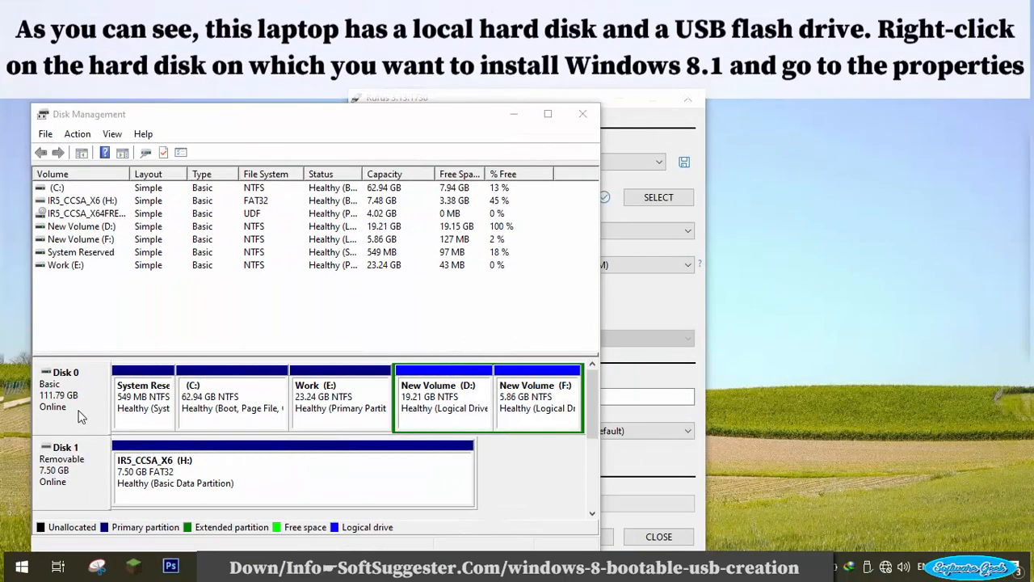
pyautogui.moveTo(77, 403)
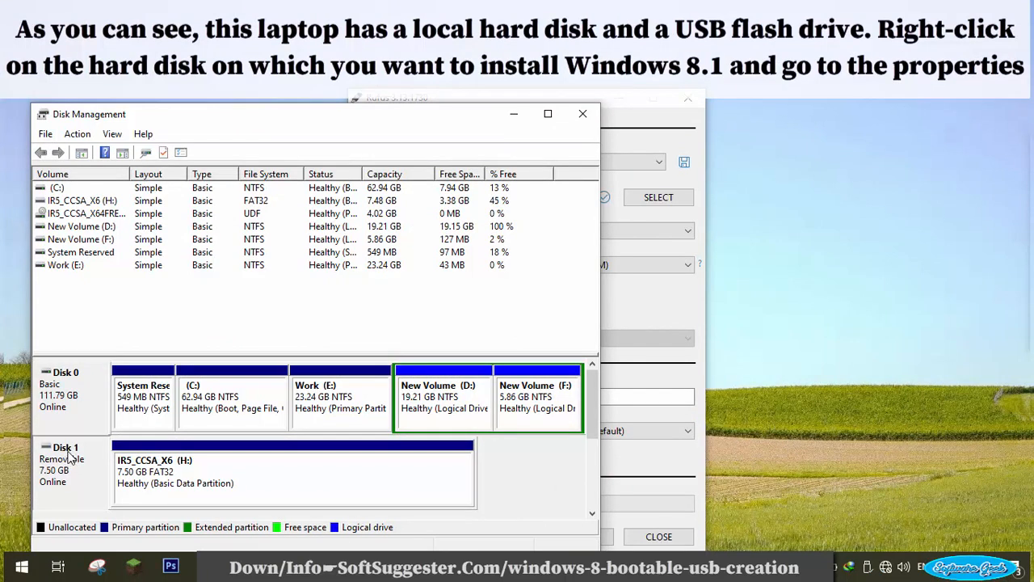
# Step: Show the properties of Disk 0, the KINGSTON SA400S37120G hard disk
pyautogui.rightClick(68, 396)
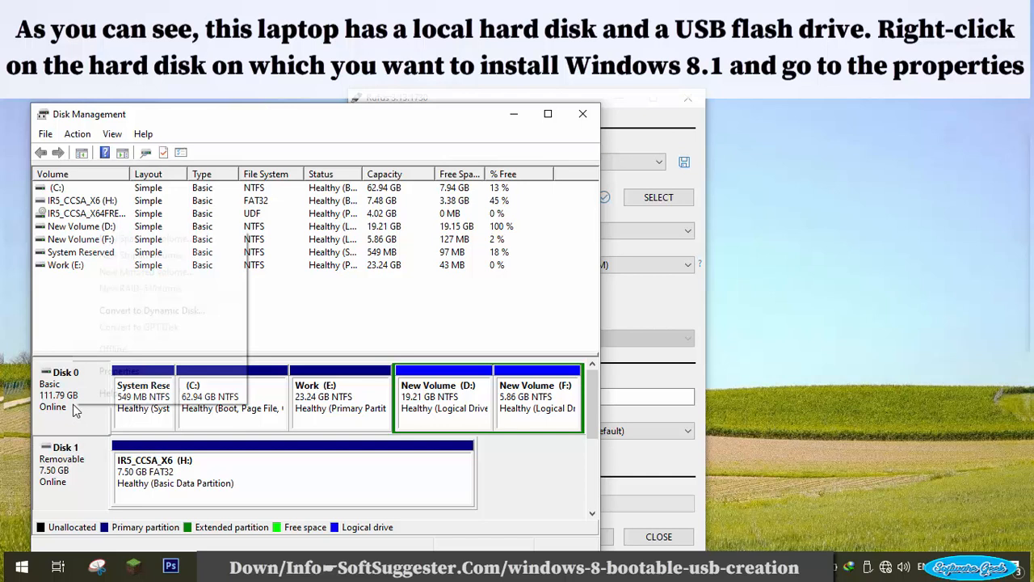
pyautogui.rightClick(71, 396)
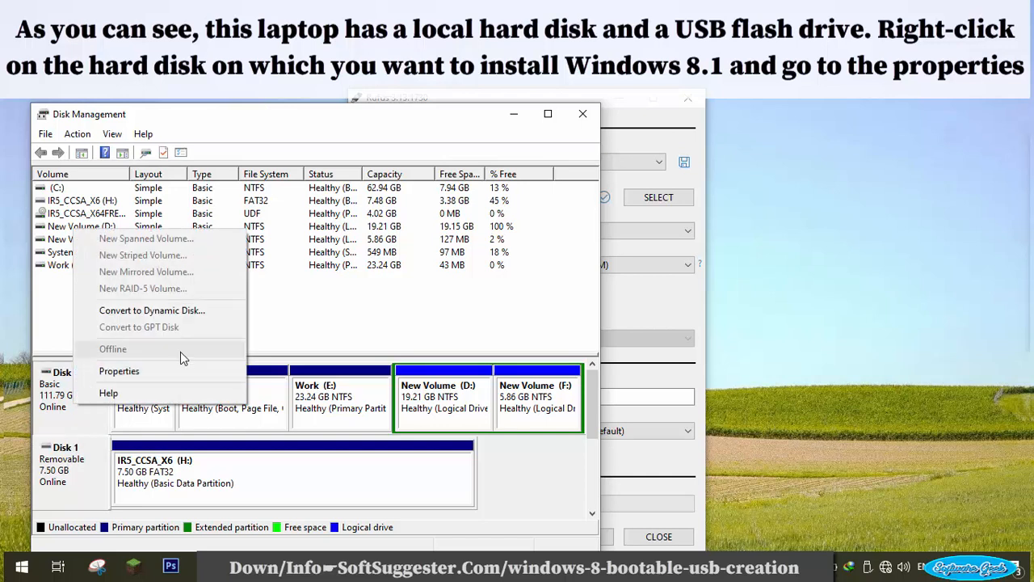
pyautogui.moveTo(149, 370)
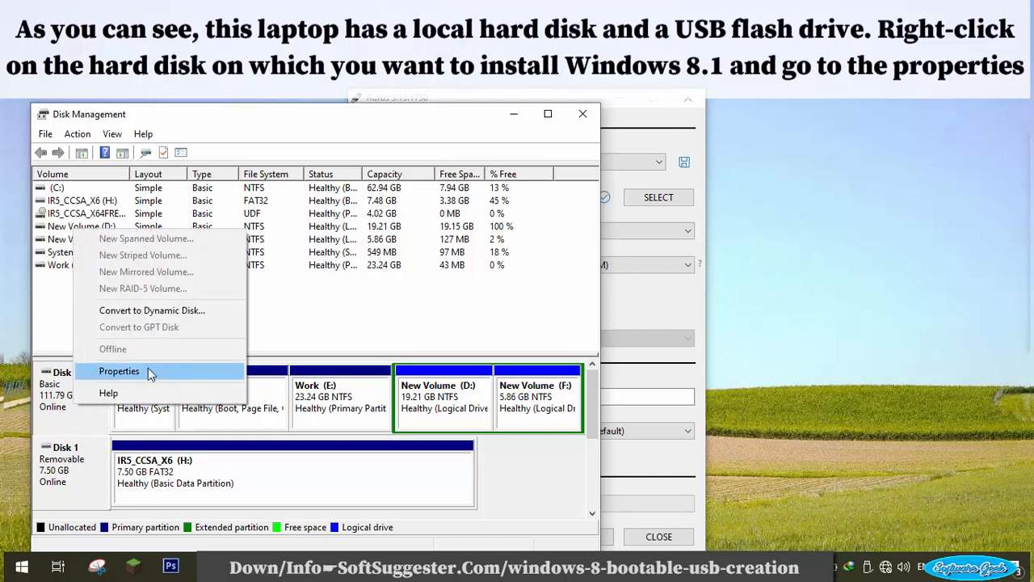
pyautogui.click(120, 370)
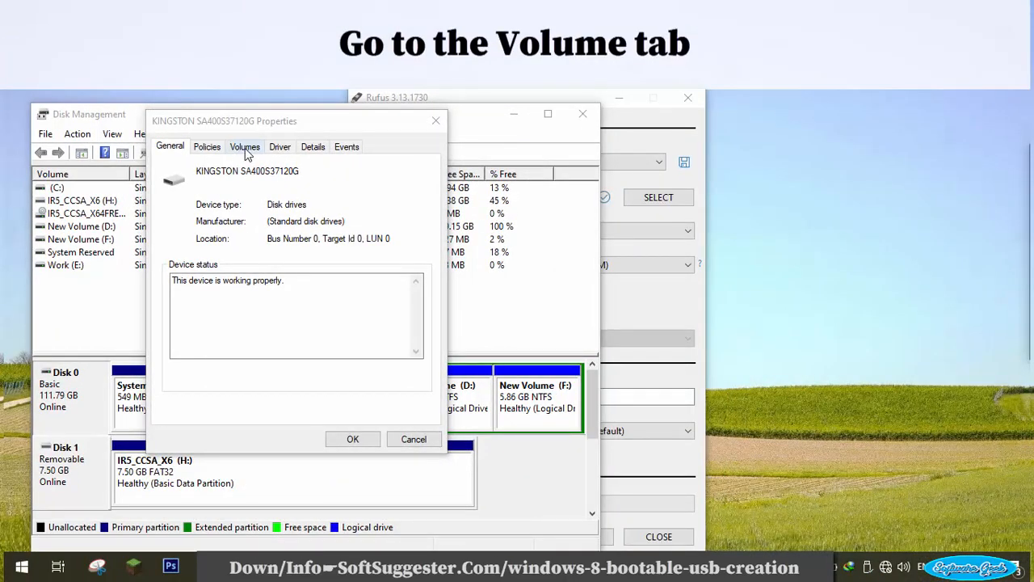
# Step: Read Disk 0's partition style on the Volumes tab: Master Boot Record (MBR)
pyautogui.click(245, 145)
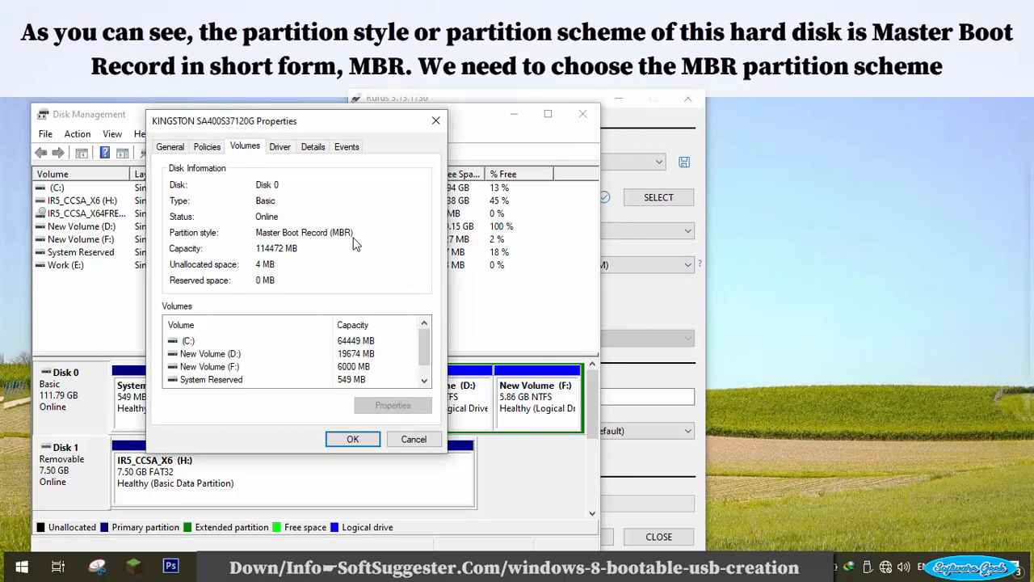
pyautogui.moveTo(359, 302)
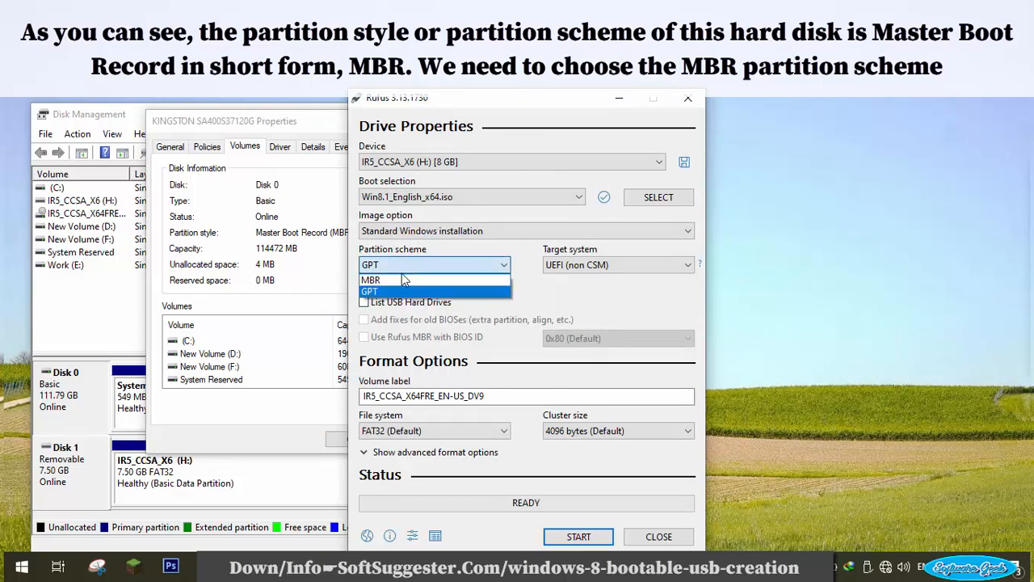
# Step: Choose the MBR partition scheme with BIOS (or UEFI-CSM) target and NTFS, then start writing
pyautogui.click(370, 279)
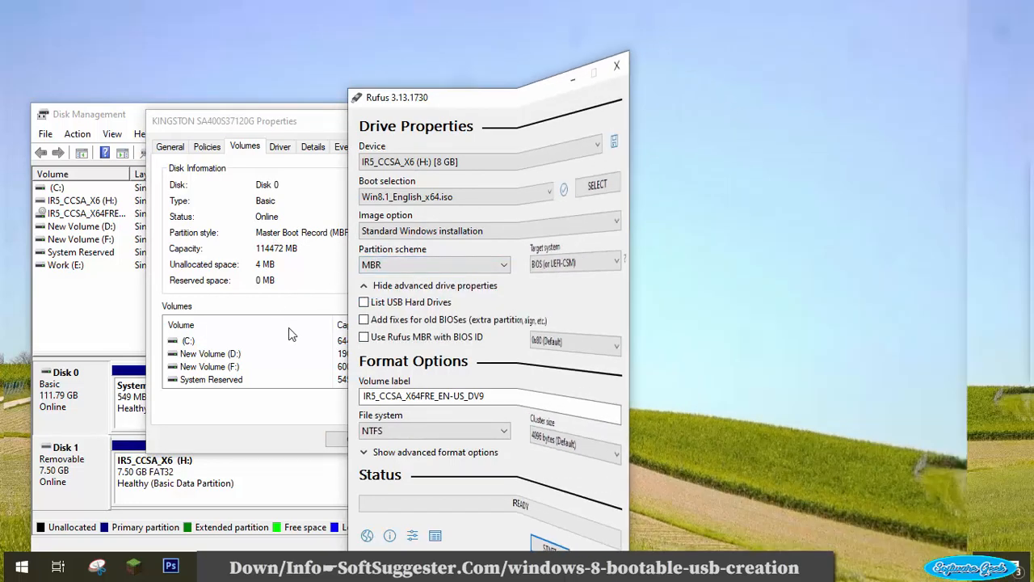
pyautogui.click(433, 265)
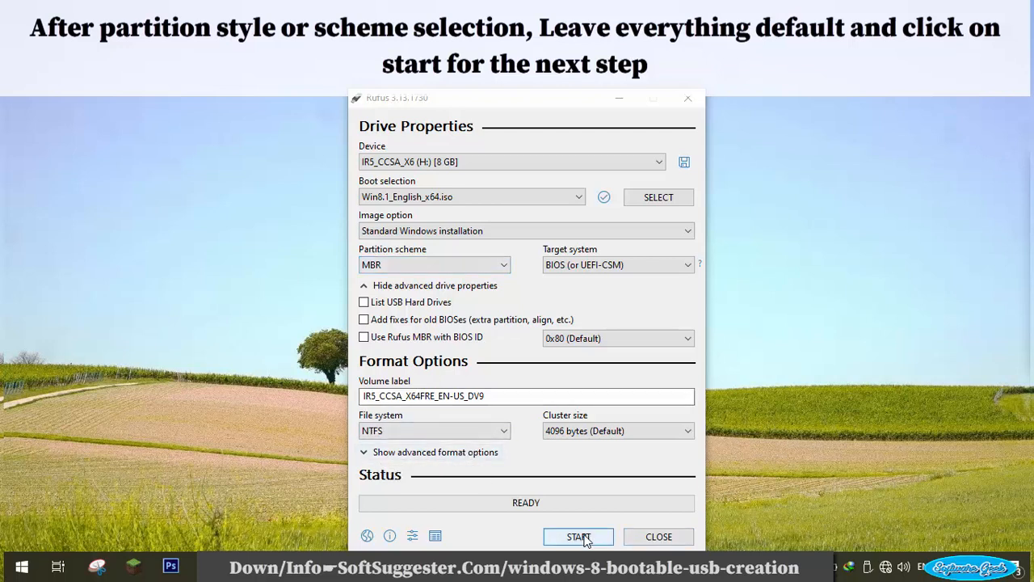
pyautogui.click(579, 537)
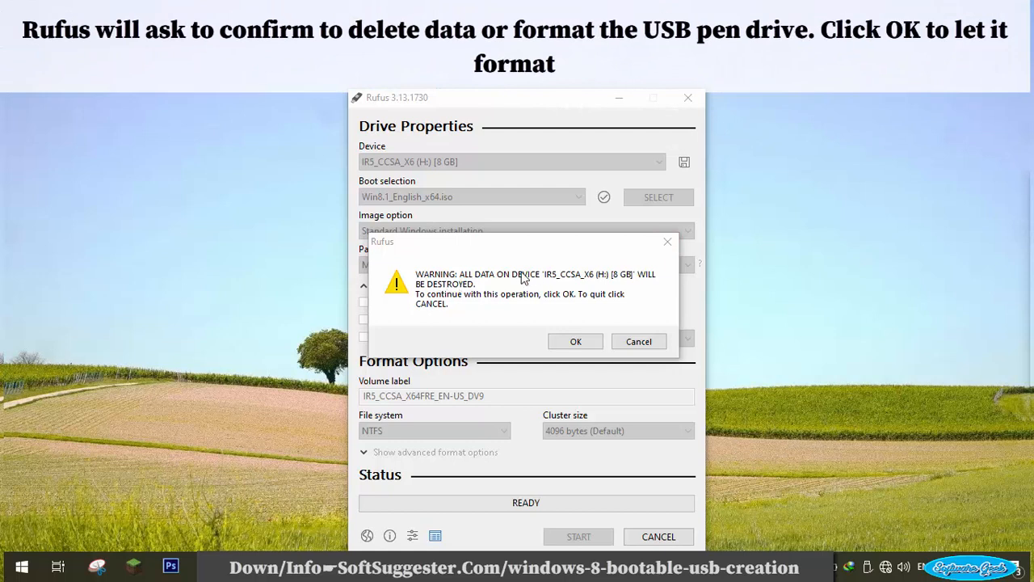
pyautogui.moveTo(483, 304)
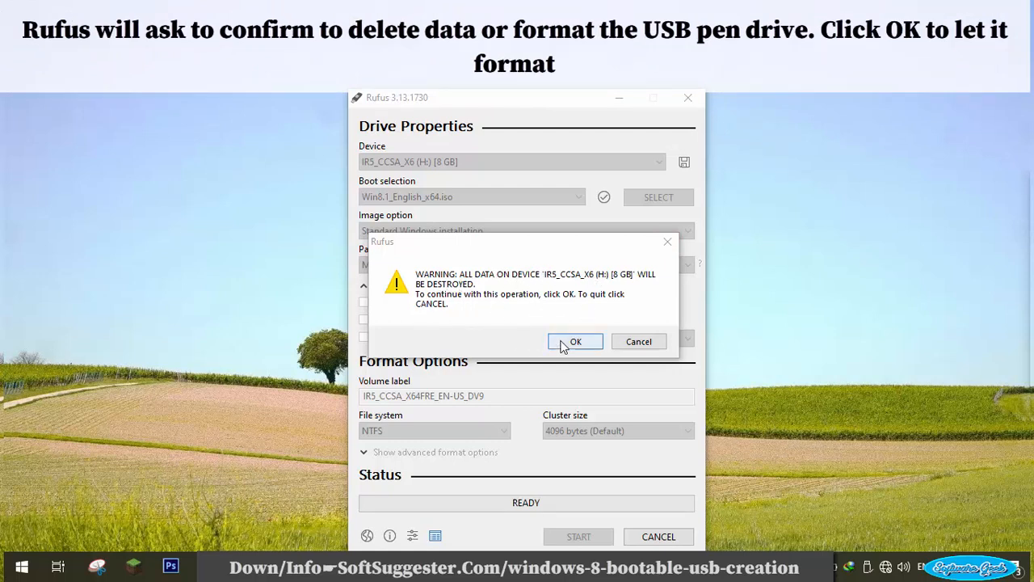
# Step: Accept erasing all data on the IR5_CCSA_X6 USB drive so the Windows 8.1 write begins
pyautogui.click(575, 341)
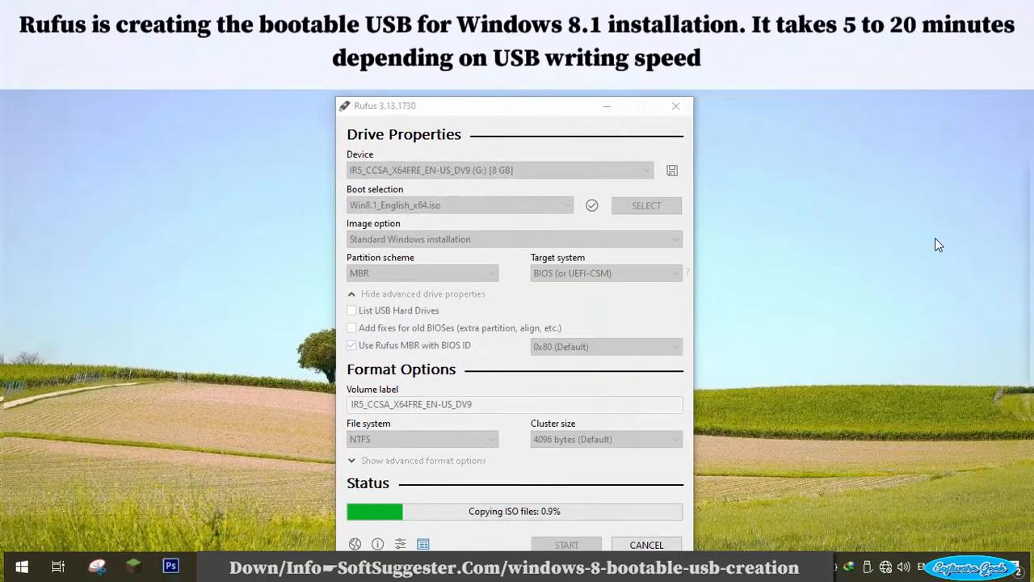
pyautogui.moveTo(882, 277)
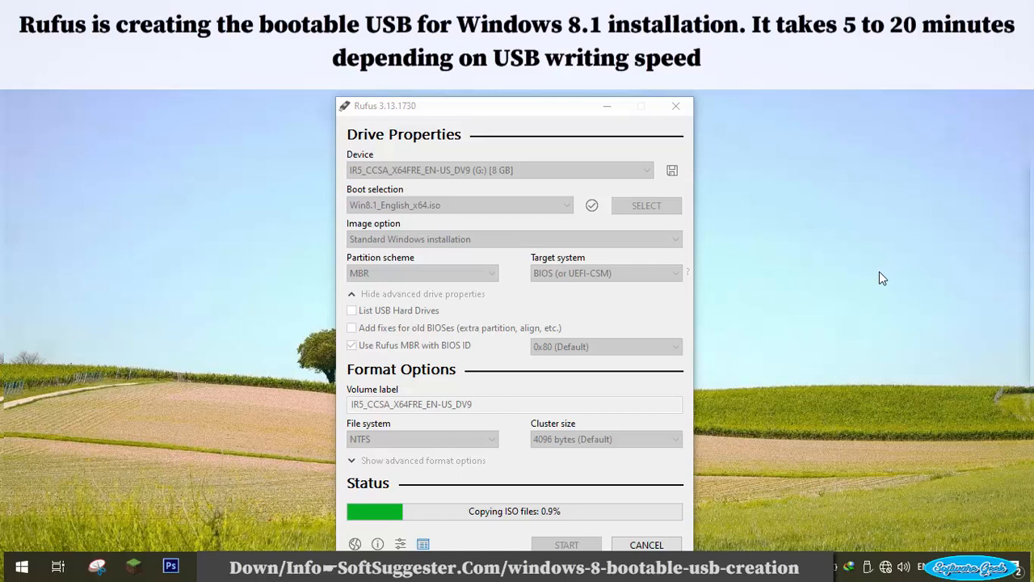